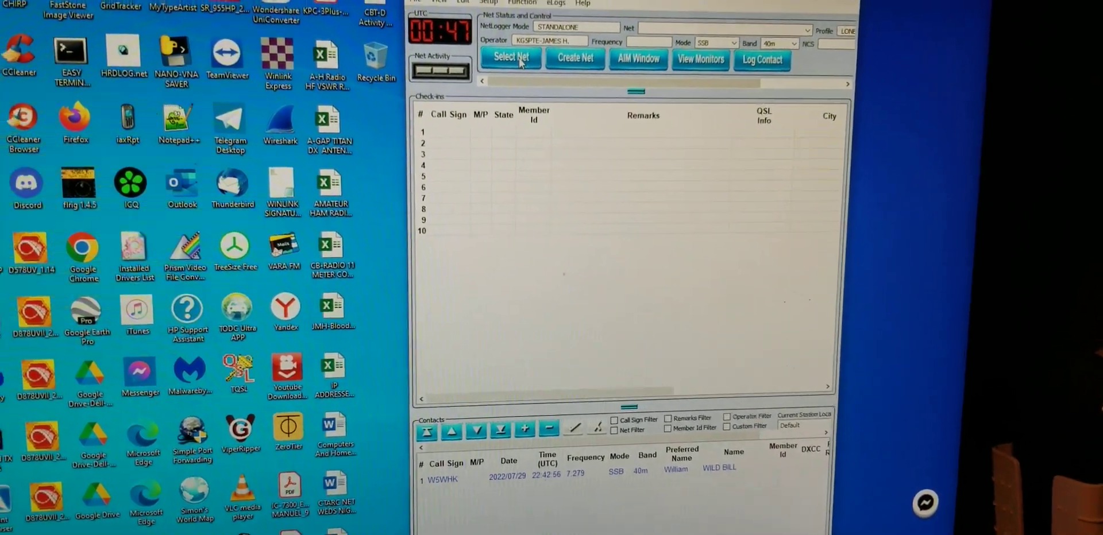
pyautogui.click(509, 57)
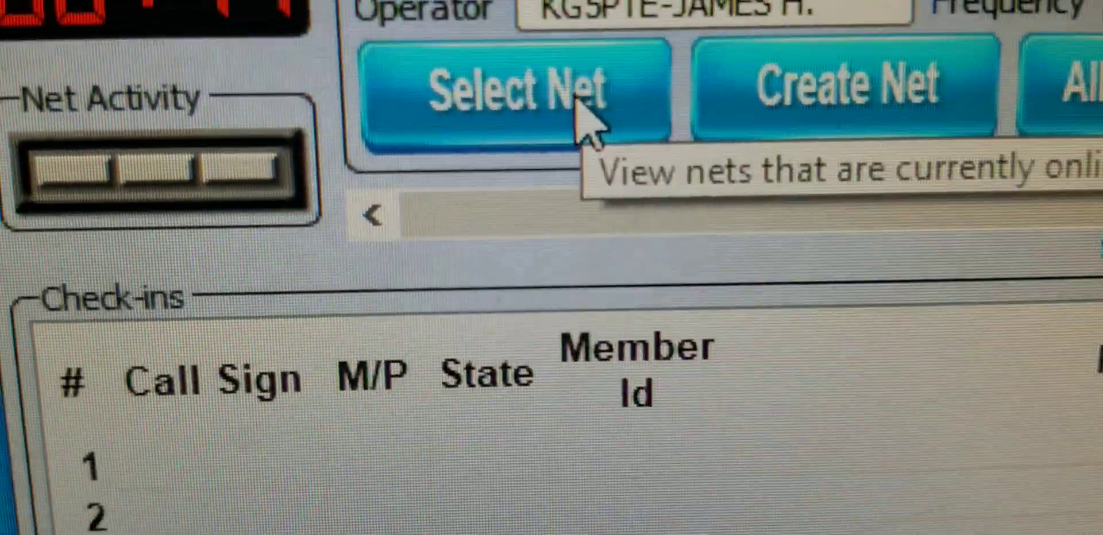
pyautogui.click(521, 84)
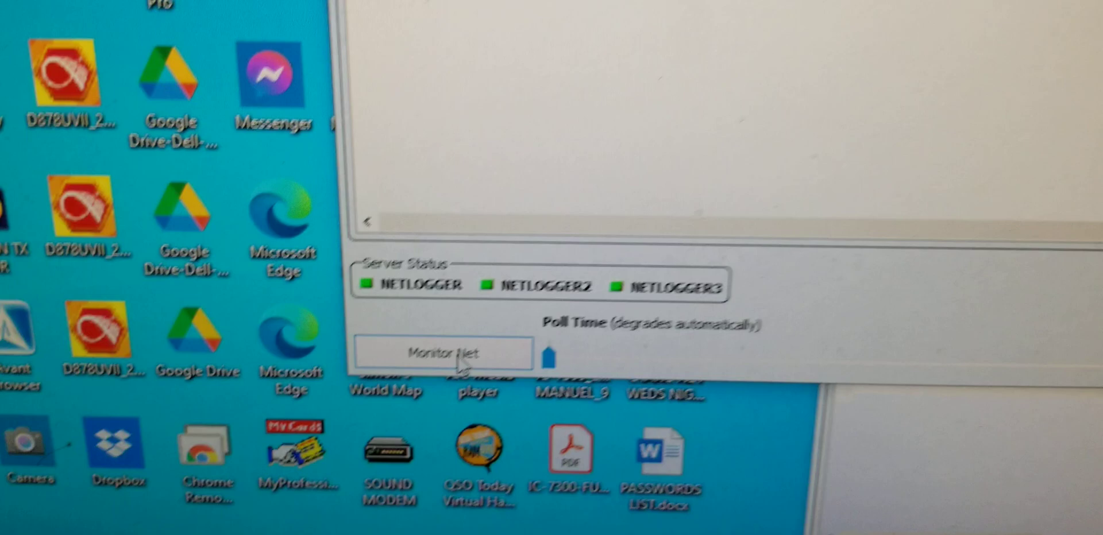
pyautogui.click(444, 353)
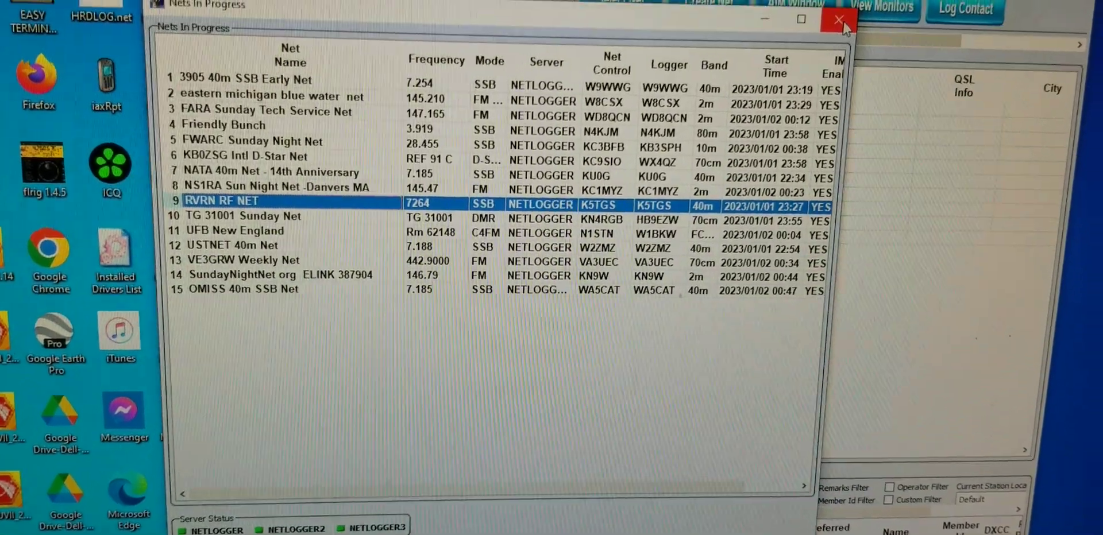
pyautogui.click(839, 19)
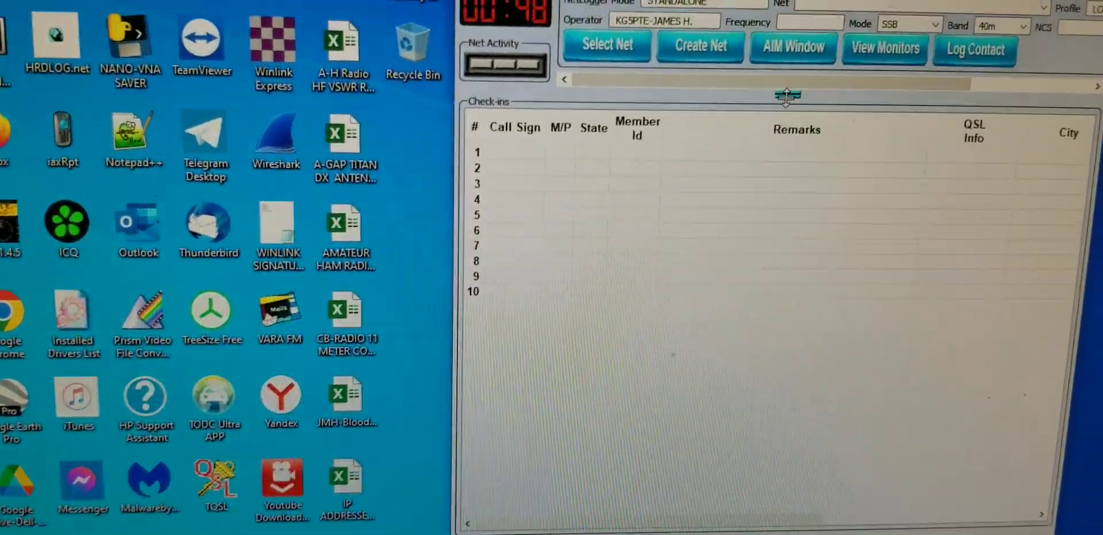